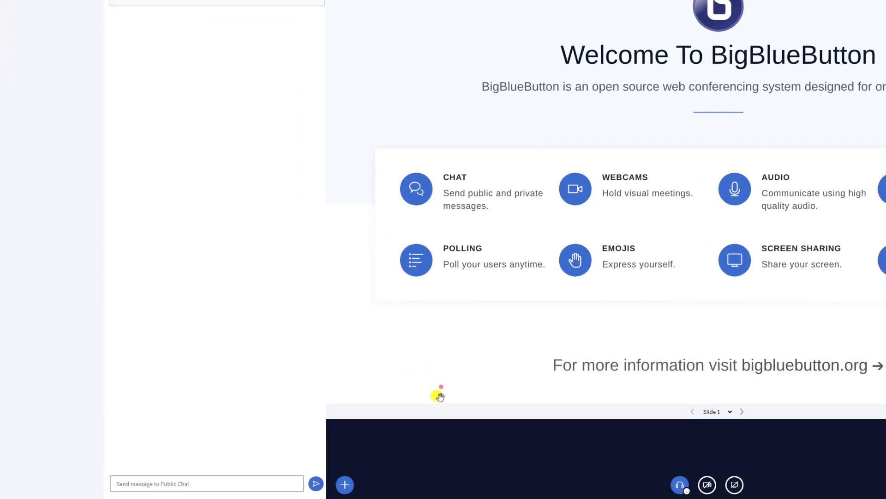
# - Open the presentation upload dialog showing default.pdf as the current presentation
pyautogui.click(344, 484)
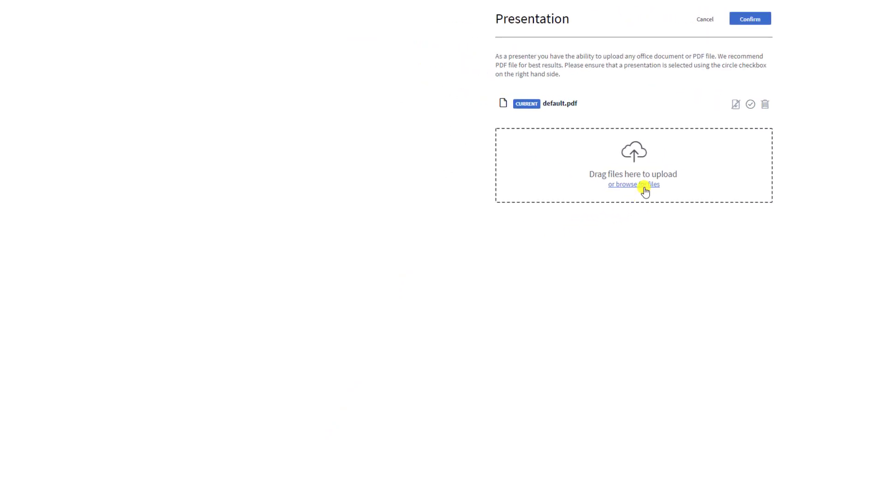
# - Queue Presentation doc.pdf and Using the presentation controls.pdf for upload
pyautogui.click(634, 183)
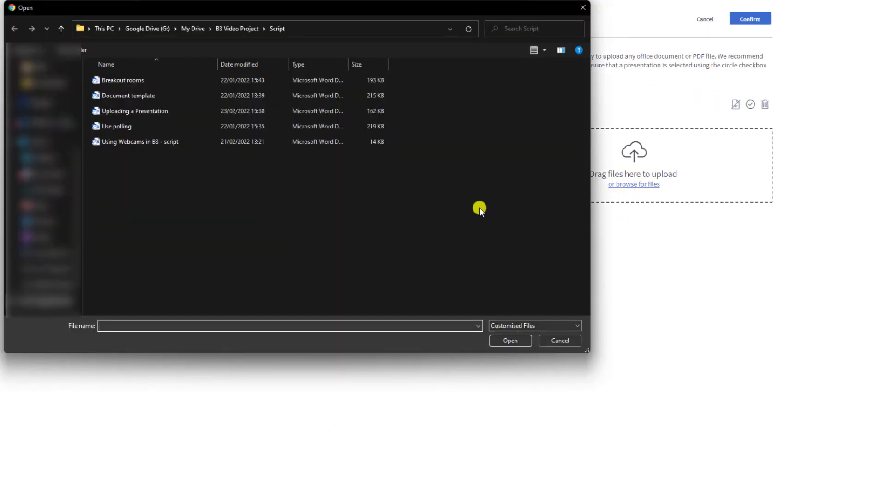
pyautogui.moveTo(81, 174)
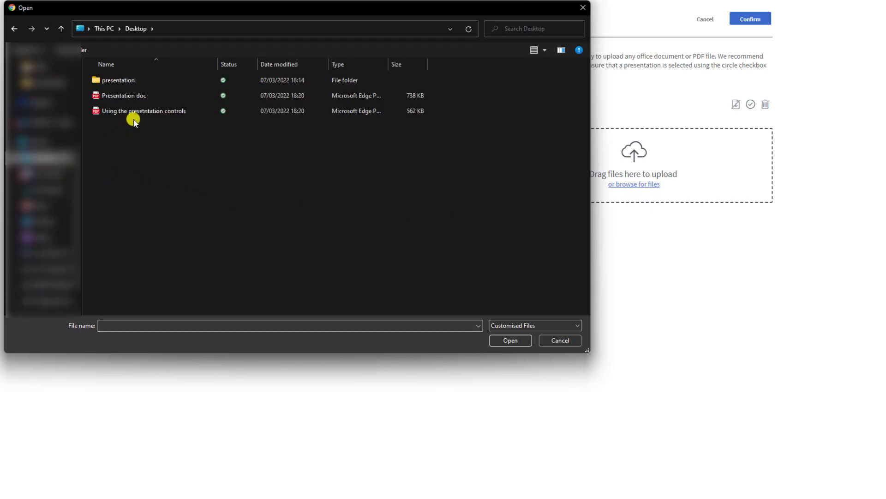
pyautogui.click(510, 340)
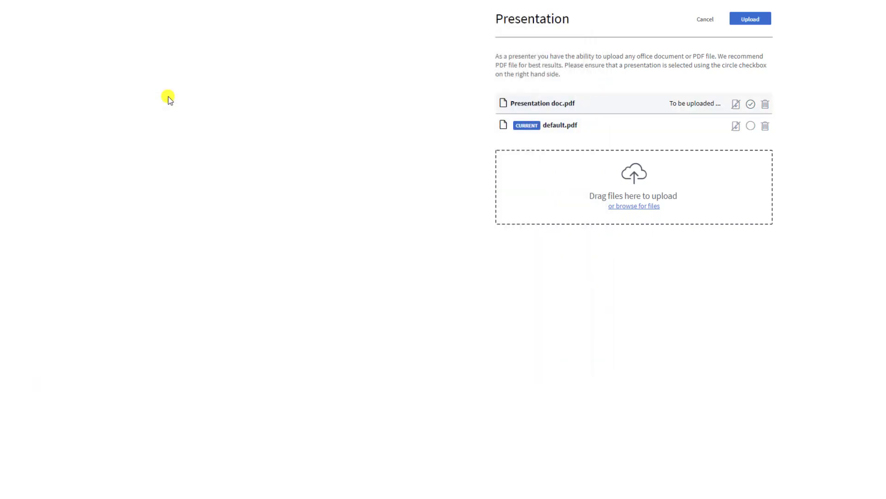
pyautogui.moveTo(577, 187)
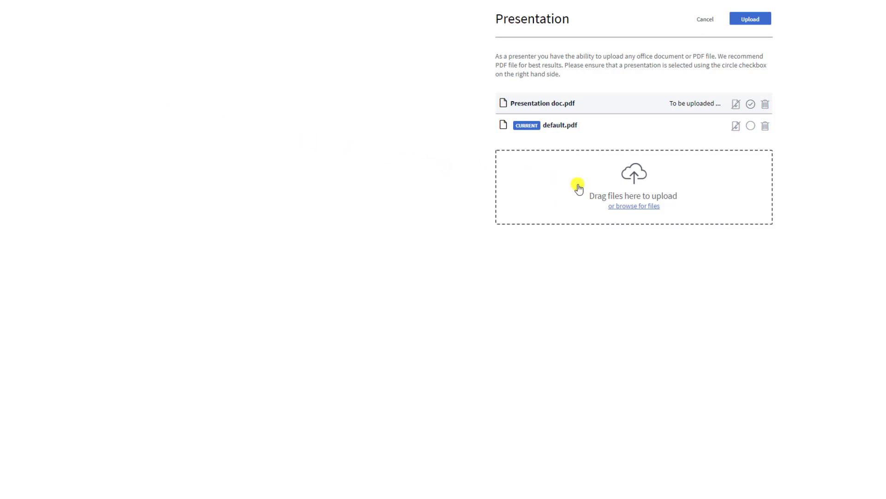
pyautogui.moveTo(627, 210)
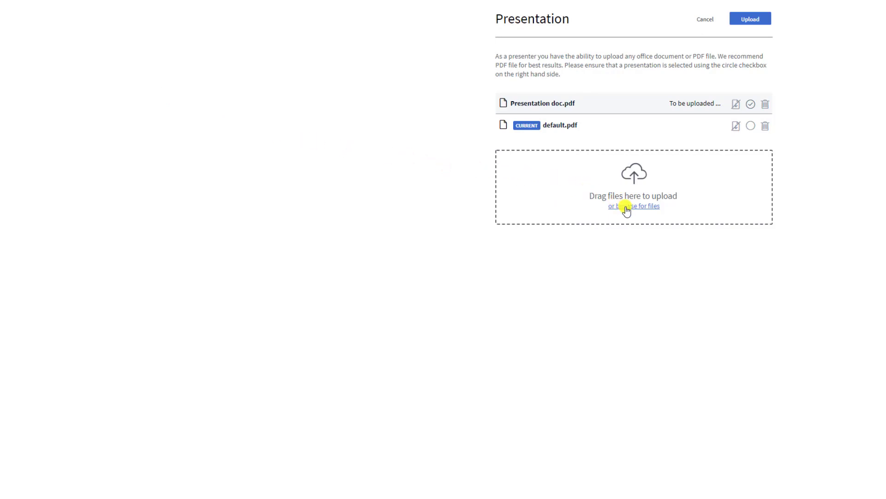
pyautogui.click(633, 206)
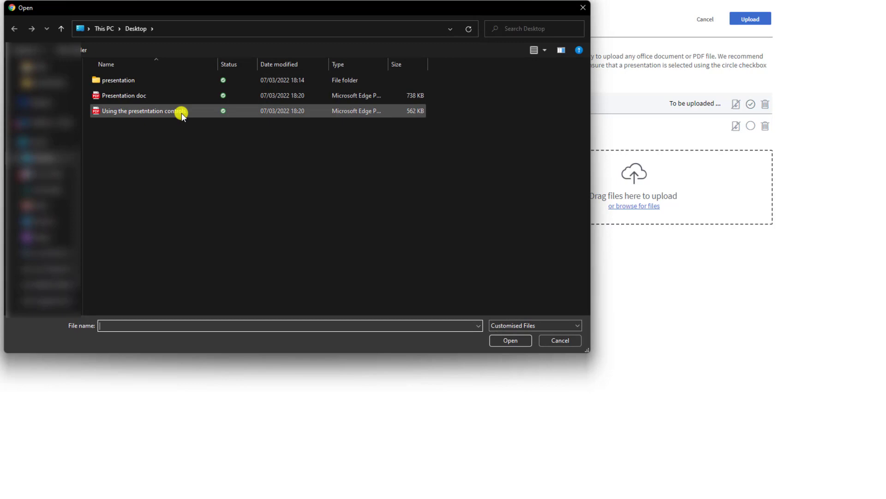
pyautogui.click(509, 340)
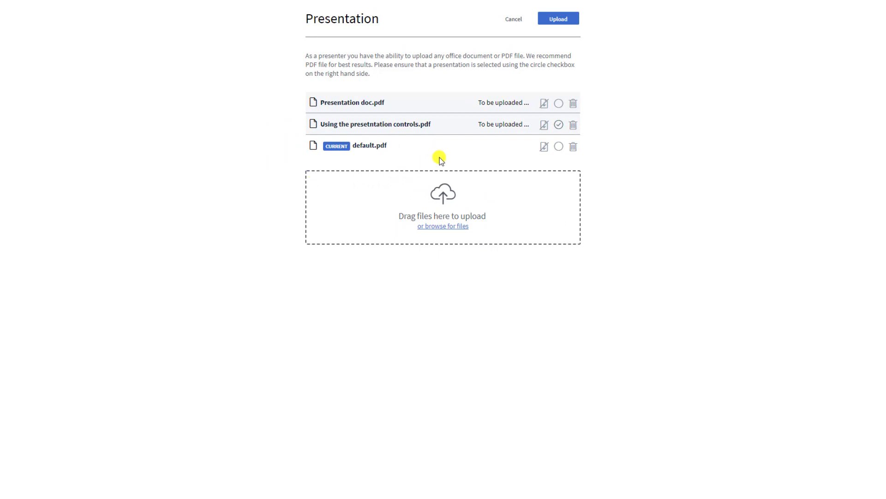
pyautogui.moveTo(526, 132)
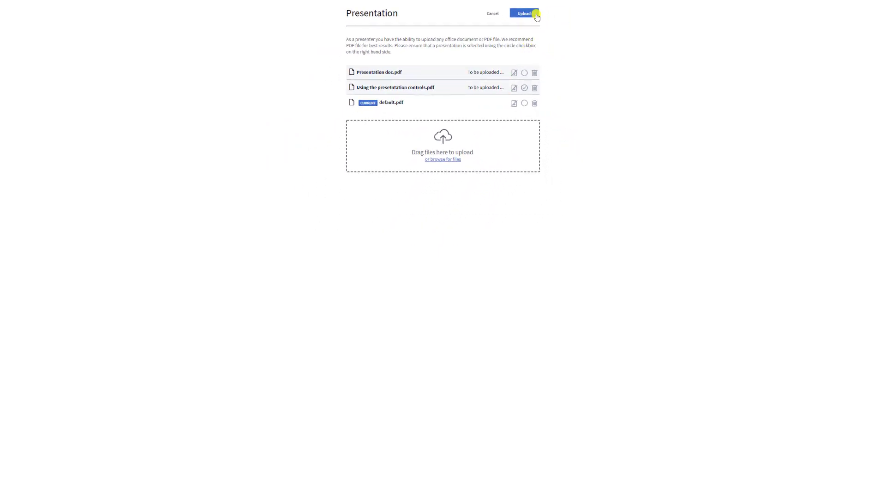
# - Upload both queued PDFs and step through the presentation's slides in the meeting
pyautogui.click(523, 13)
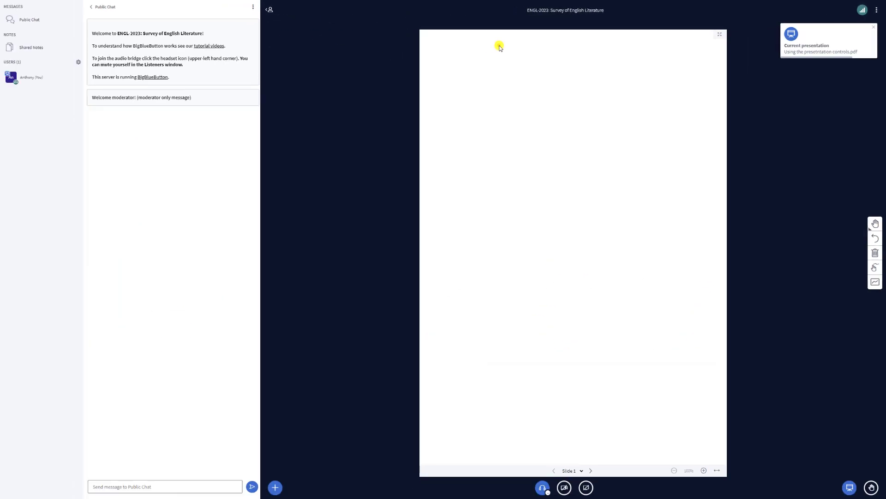
pyautogui.click(821, 40)
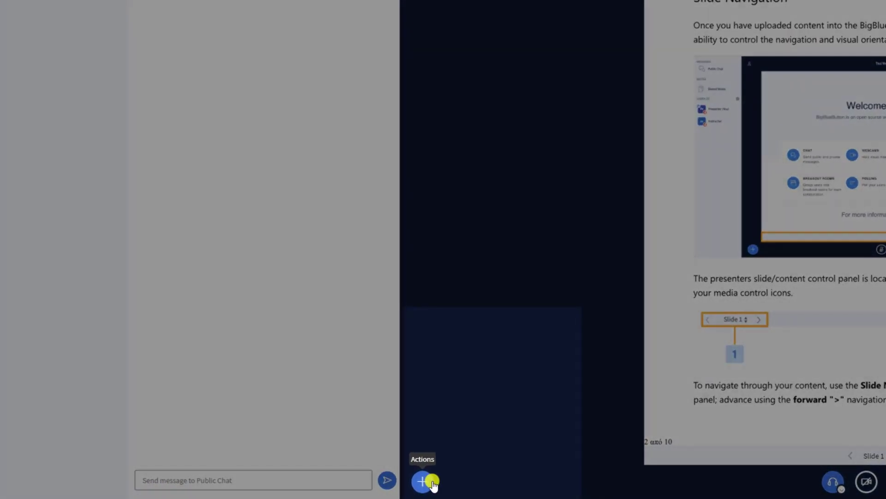
pyautogui.click(424, 481)
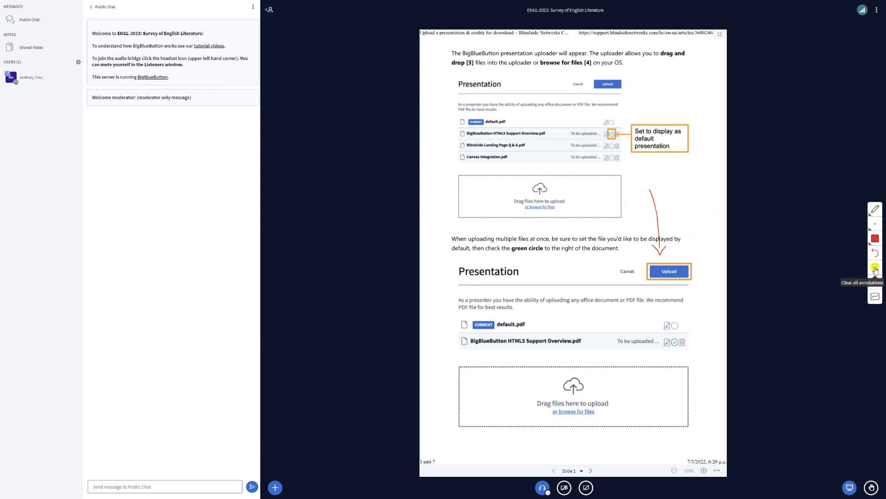
pyautogui.click(589, 471)
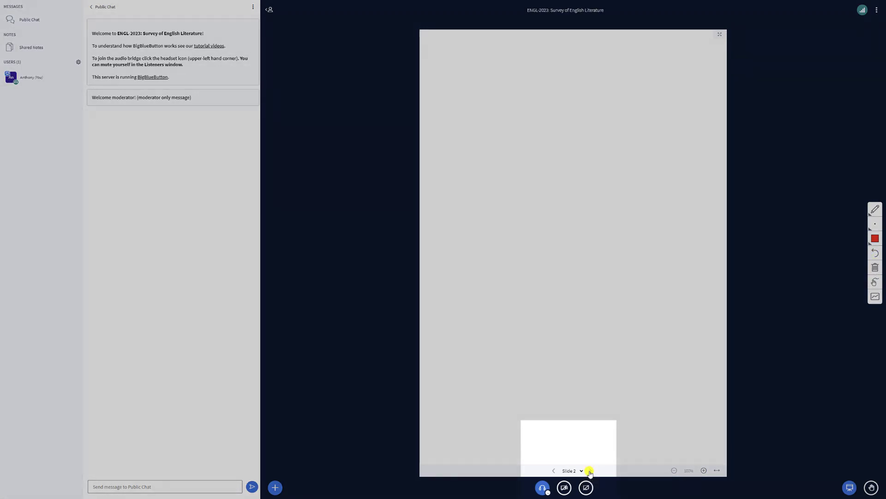
pyautogui.click(590, 470)
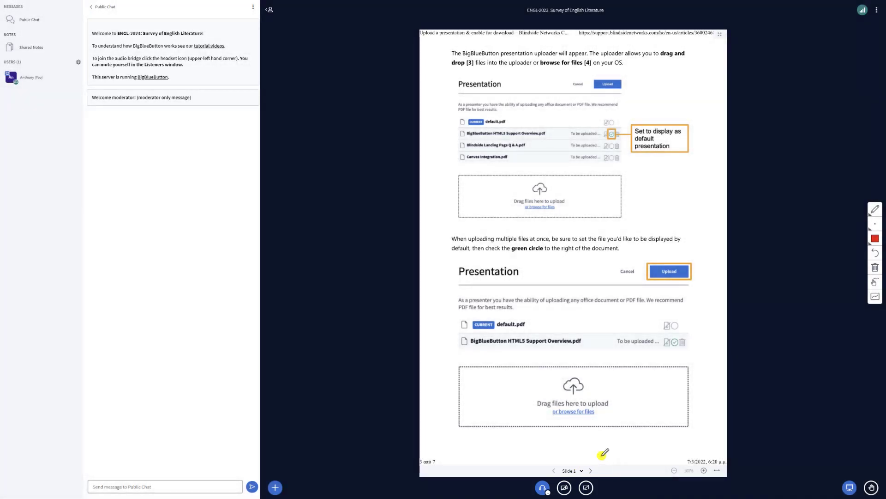
pyautogui.moveTo(581, 452)
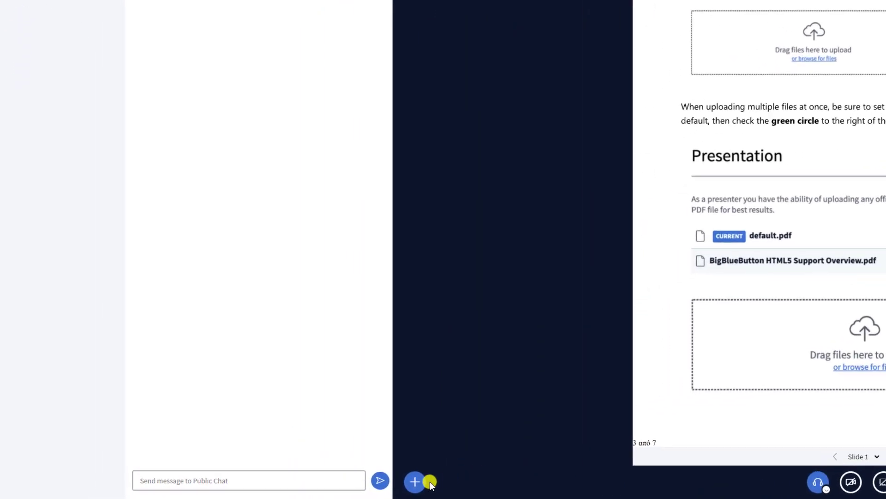
# - Enable downloading of Using the presentation controls.pdf in the presentation manager
pyautogui.click(414, 481)
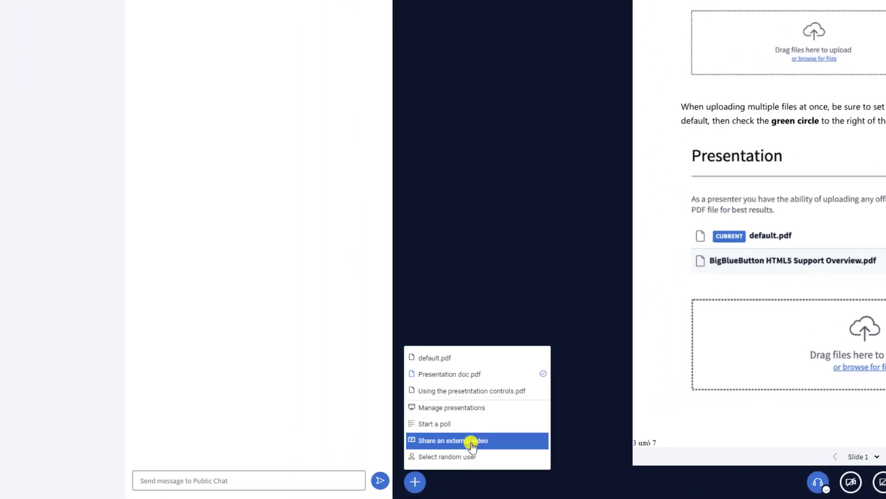
pyautogui.click(451, 407)
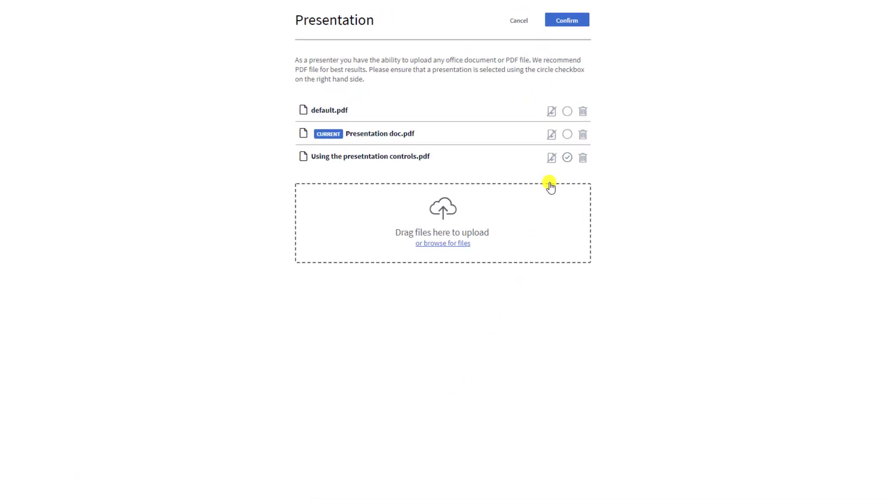
pyautogui.moveTo(551, 157)
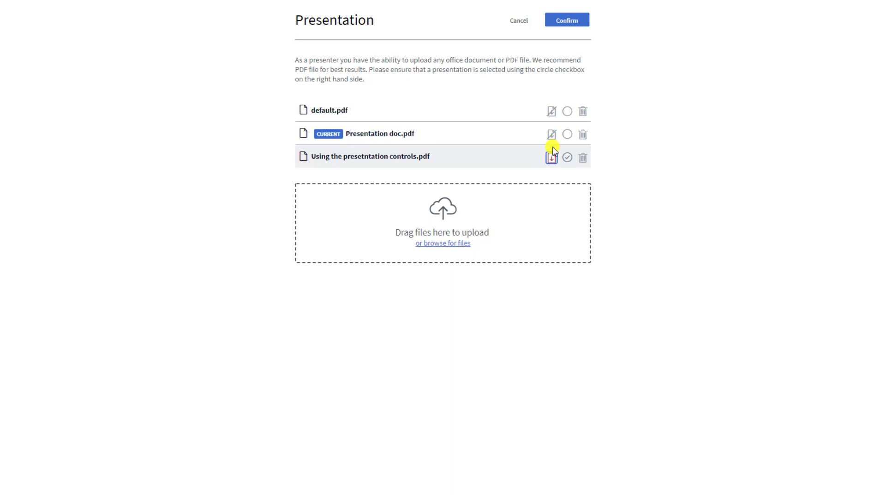
pyautogui.click(565, 20)
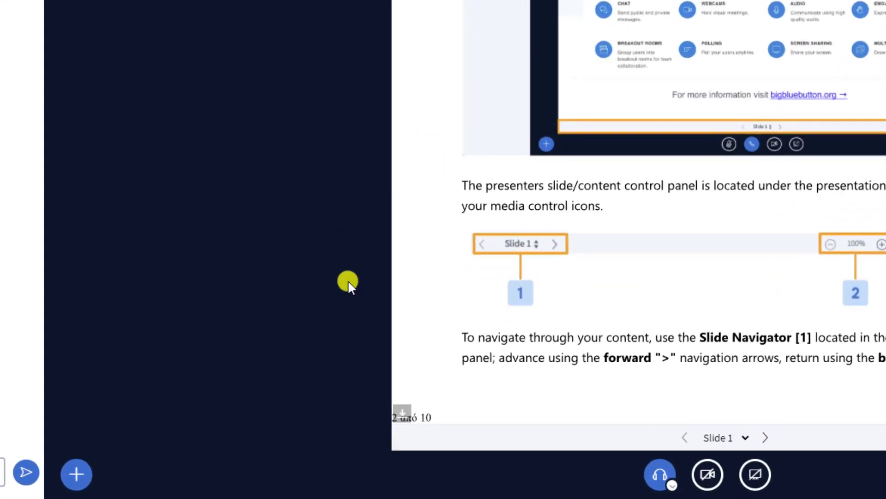
pyautogui.moveTo(402, 413)
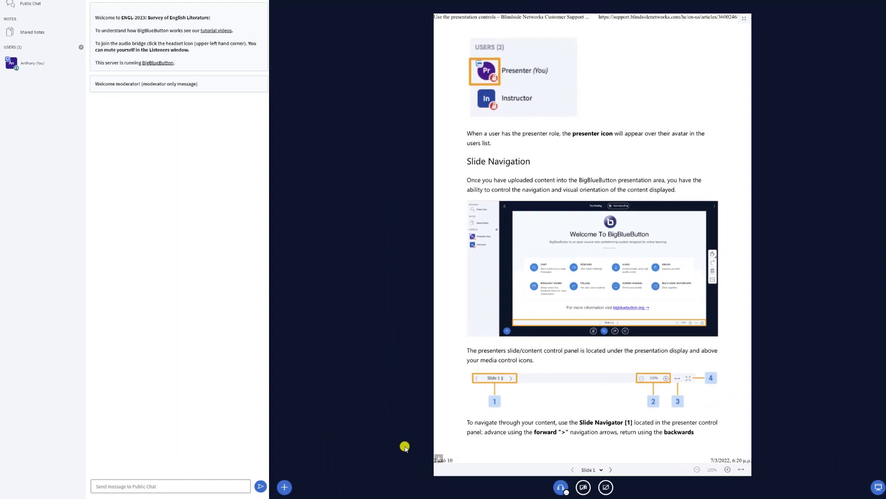
# - Delete Presentation doc.pdf from the presentation manager and confirm
pyautogui.click(284, 487)
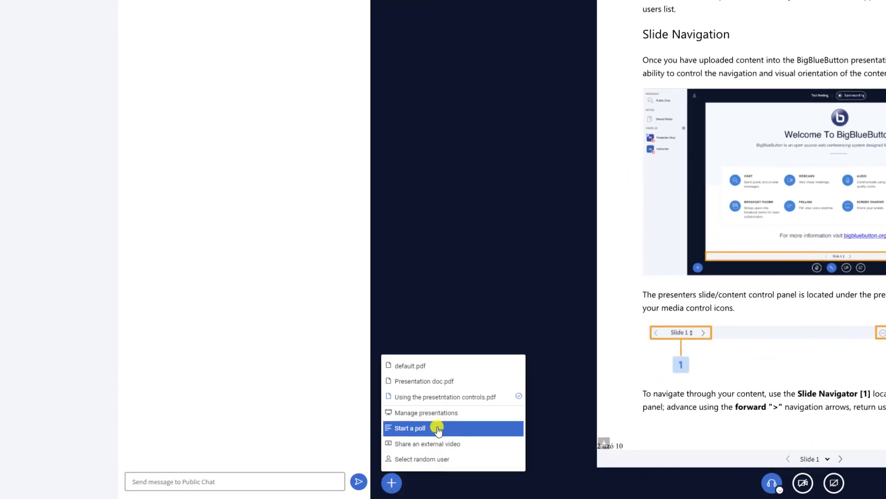
pyautogui.click(425, 413)
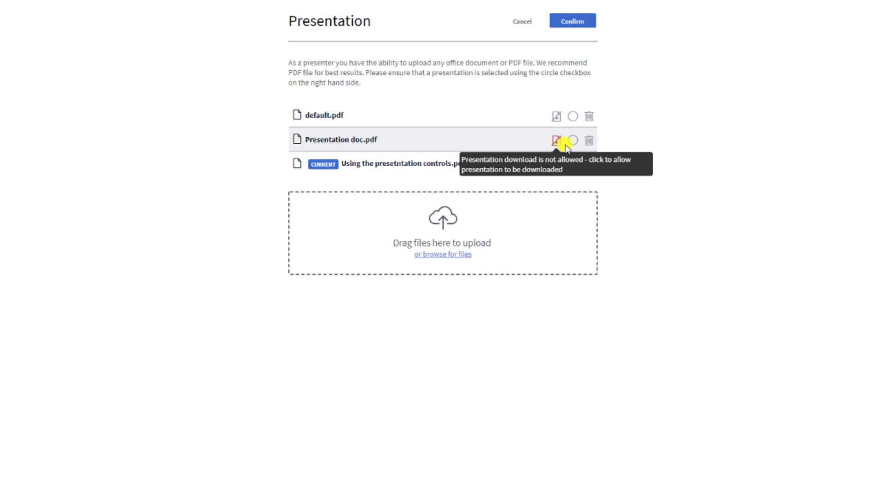
pyautogui.click(589, 140)
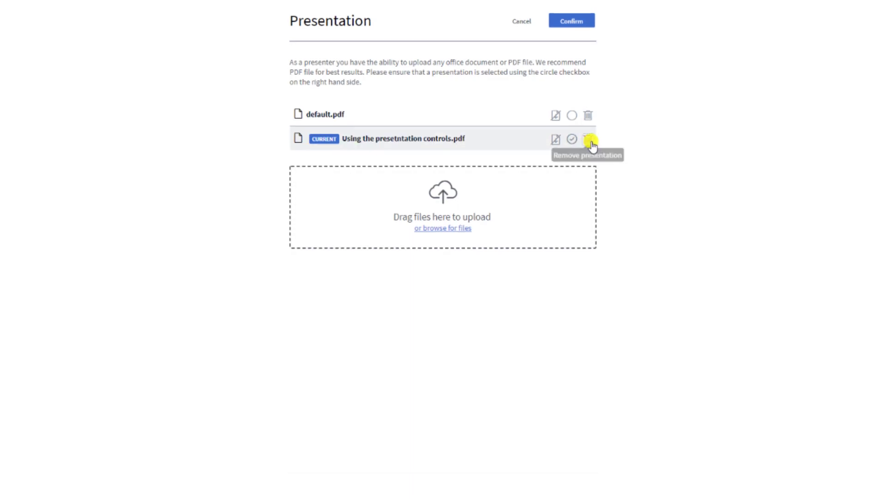
pyautogui.click(571, 21)
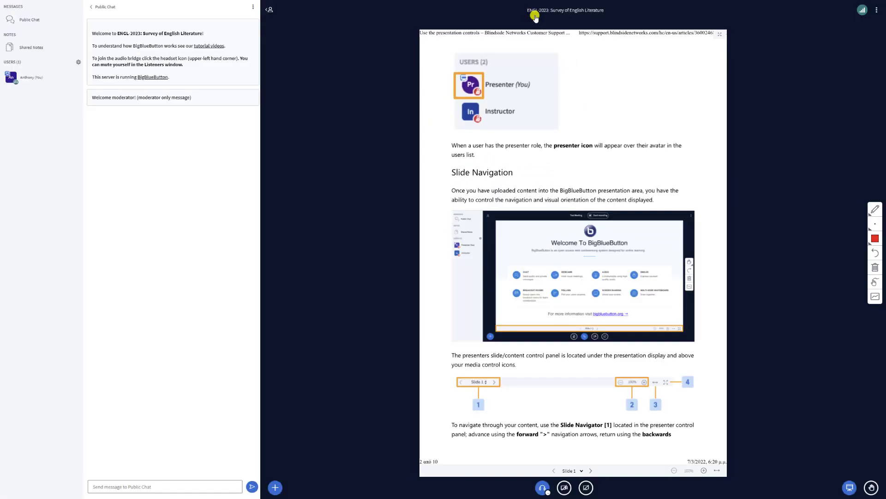